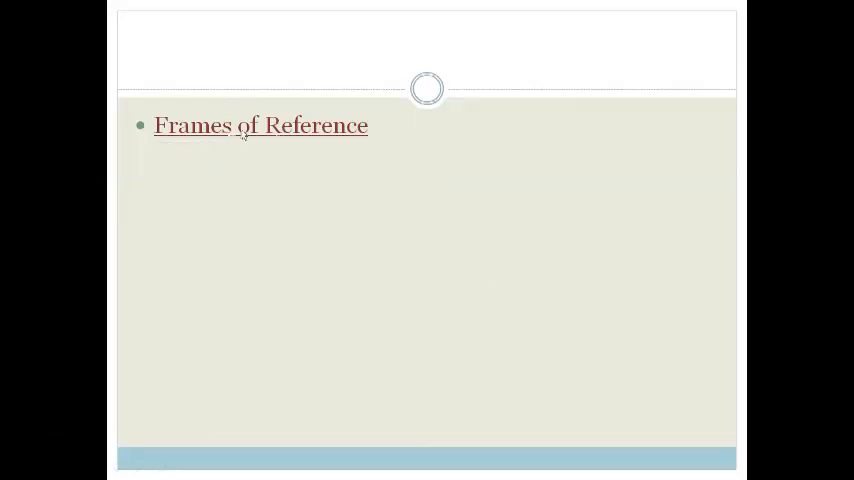
{"action": "mouse_move", "coordinate": [590, 238]}
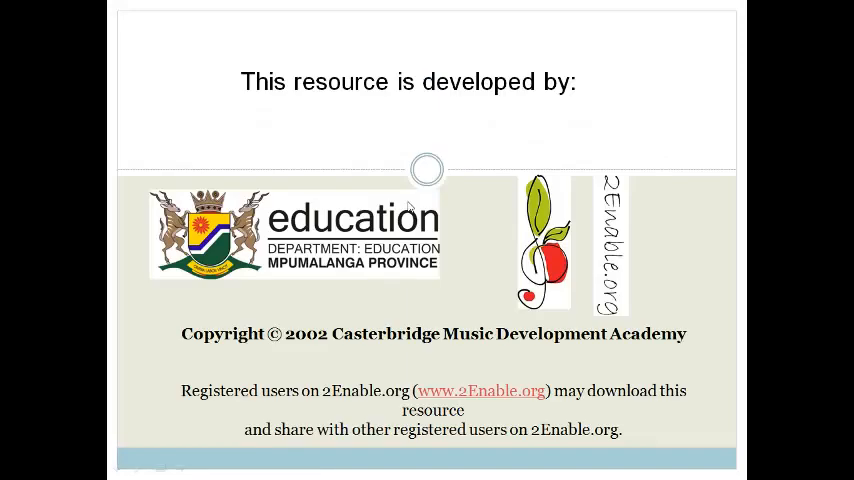
{"action": "mouse_move", "coordinate": [638, 204]}
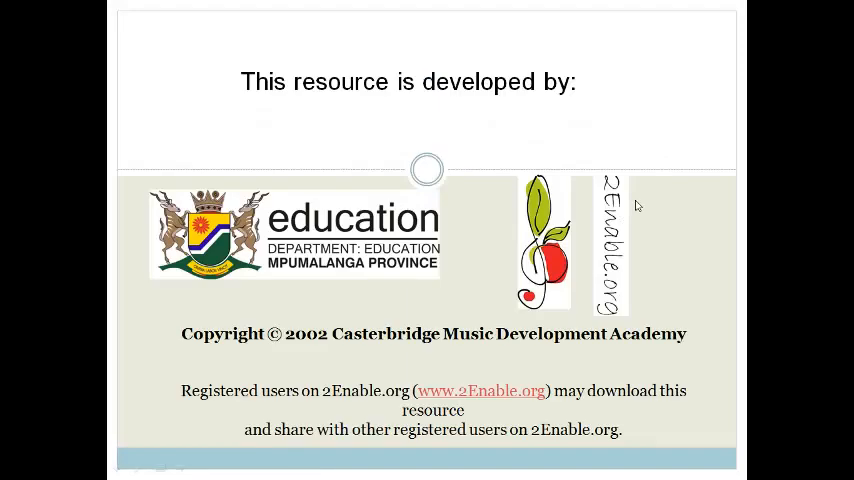